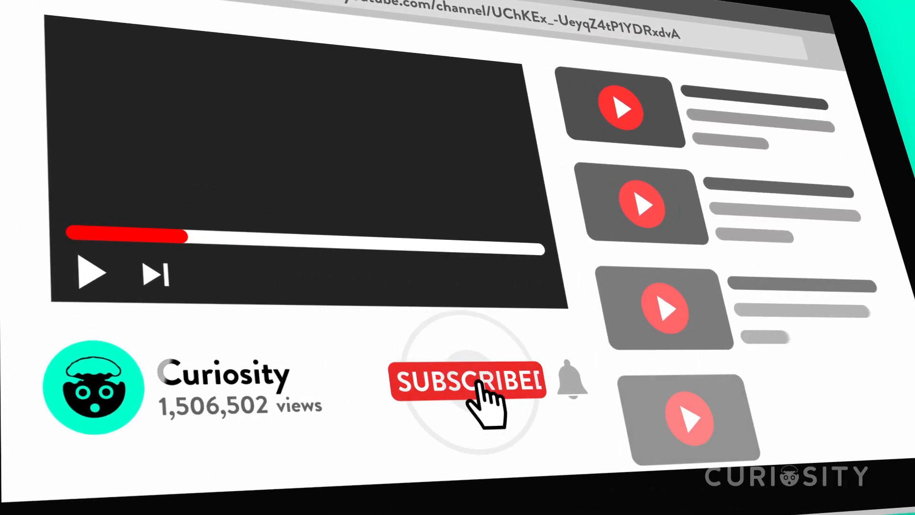
Subscribe to the Curiosity channel so the button reads Subscribed.
{"action": "left_click", "coordinate": [467, 385]}
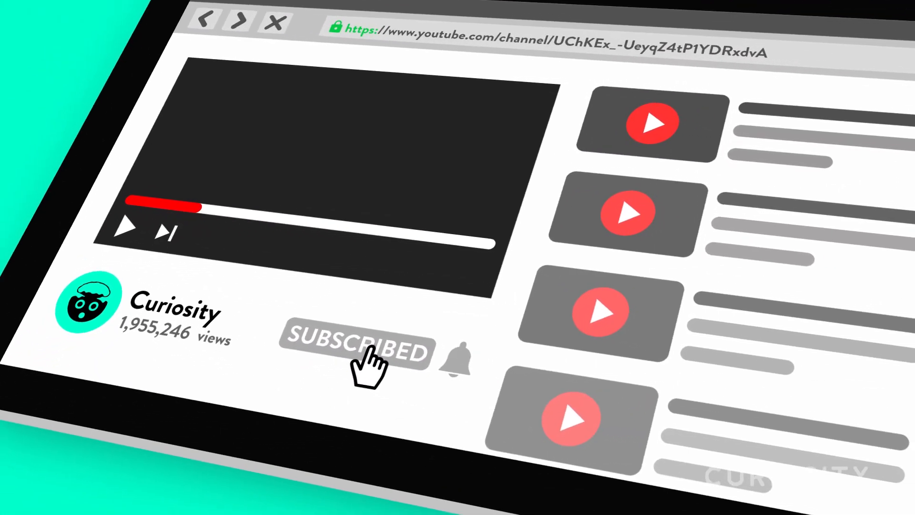